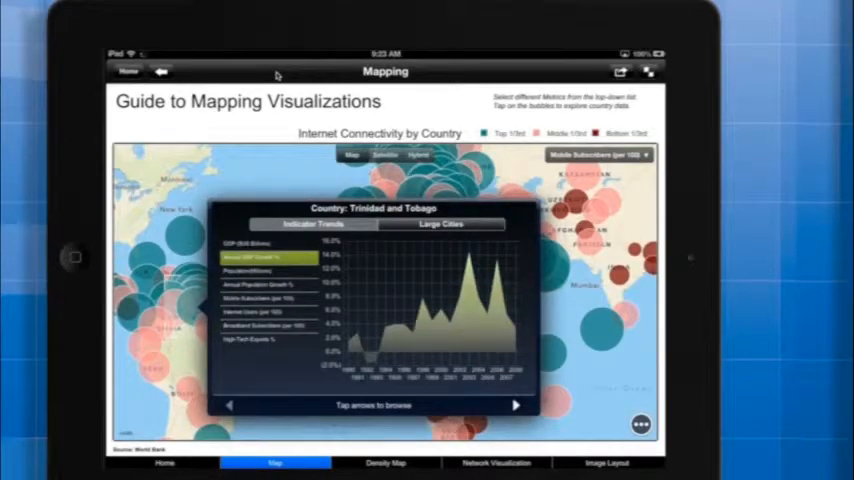
Pick another indicator in the Indicator Trends list to redraw Trinidad and Tobago's chart
click(266, 272)
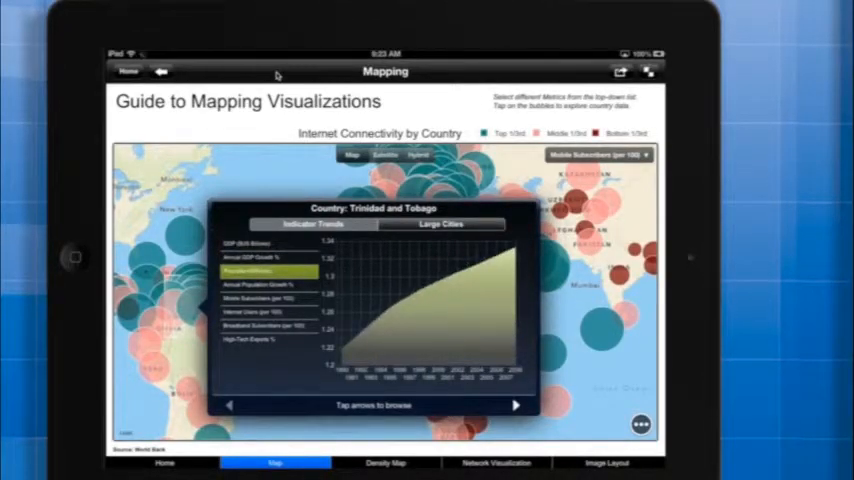
click(268, 286)
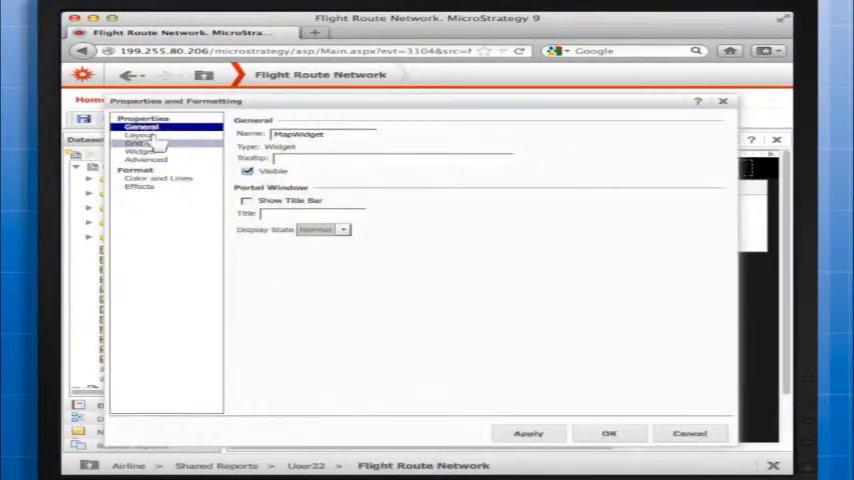
In Map Properties, enable affinity lines using Affinity Template data, drawn as Arcs
click(140, 152)
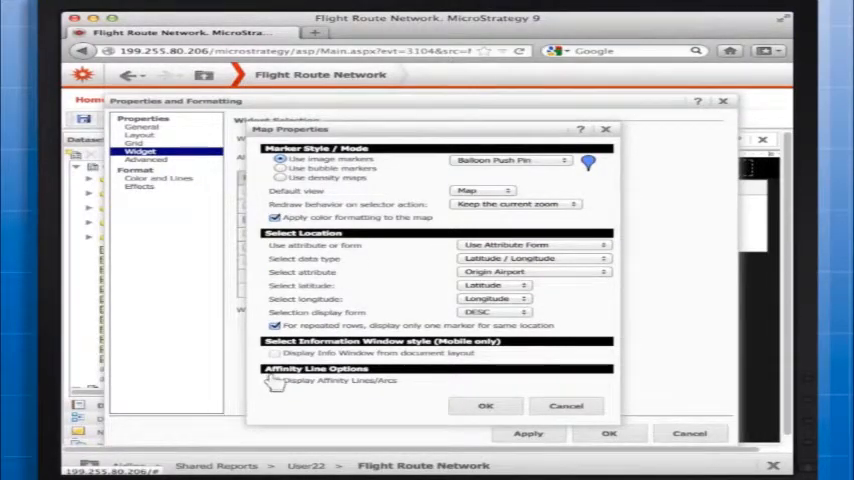
click(276, 380)
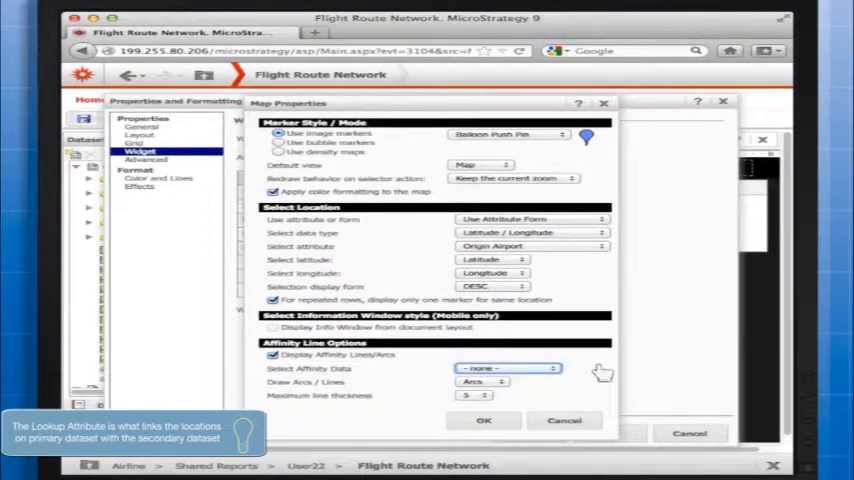
click(508, 368)
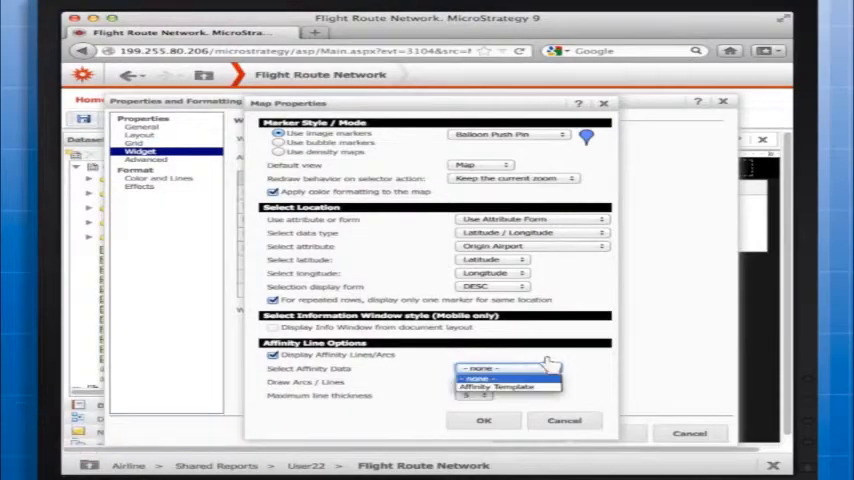
click(500, 388)
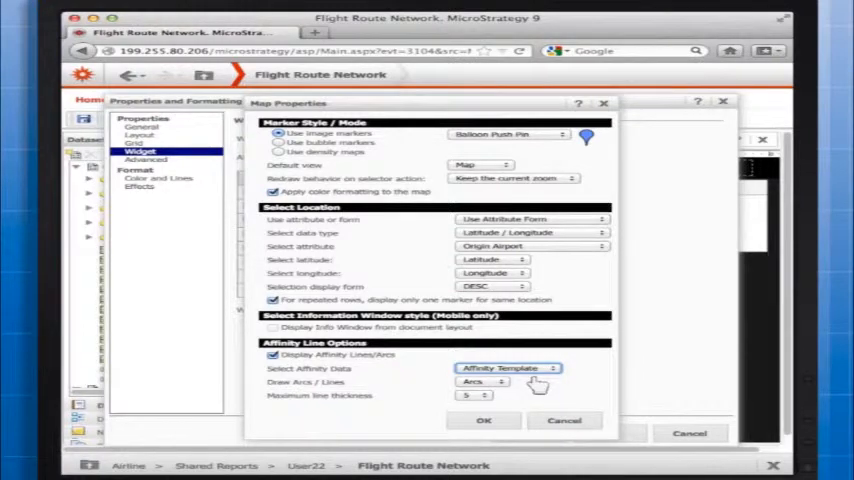
click(484, 382)
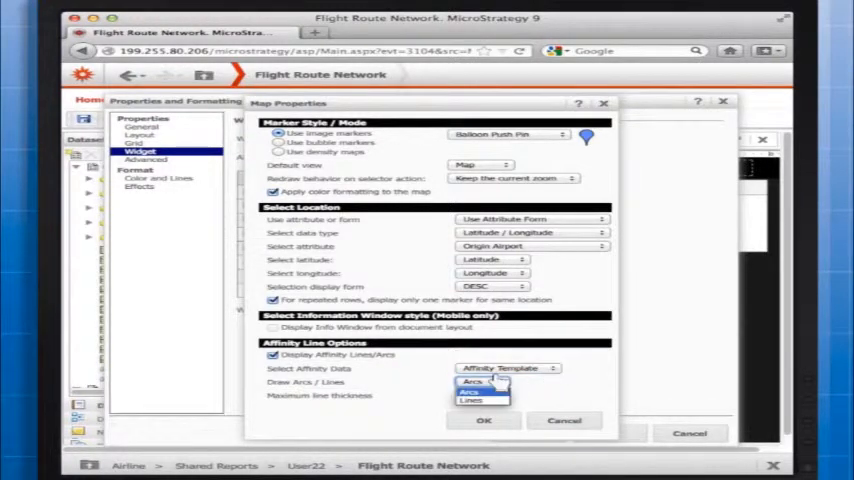
click(470, 382)
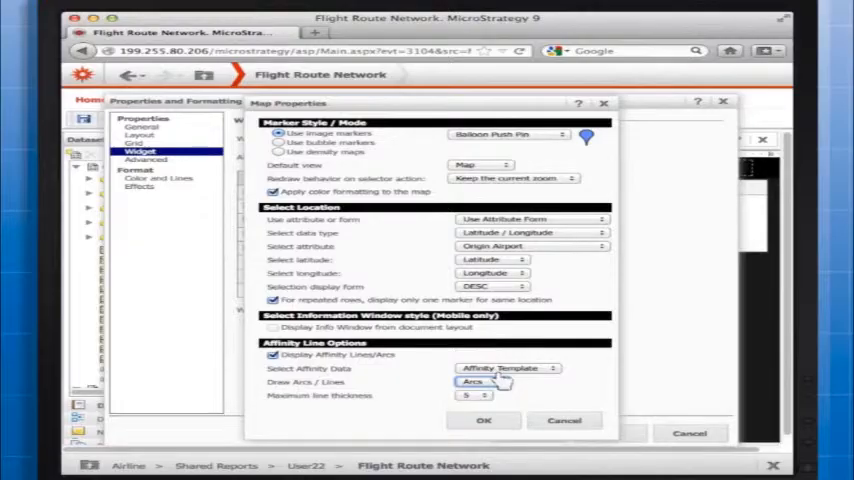
click(482, 396)
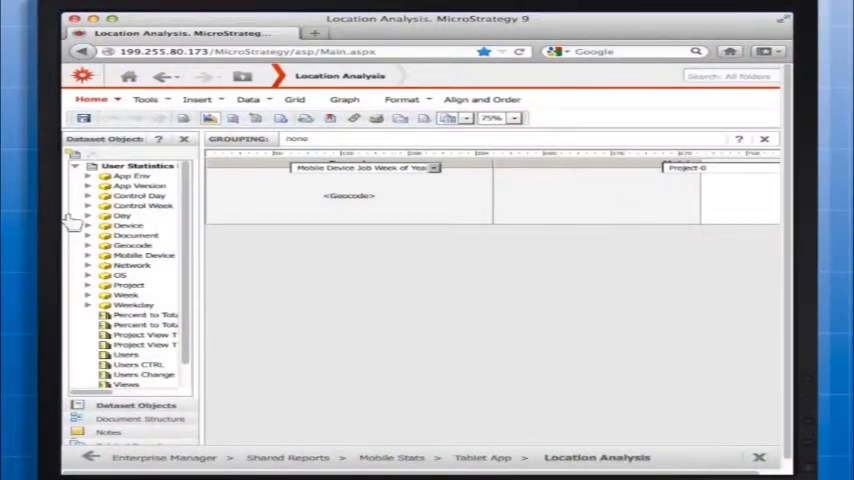
From the widget's Properties and Formatting, enable density maps with the Sunset colour scheme
right_click(216, 160)
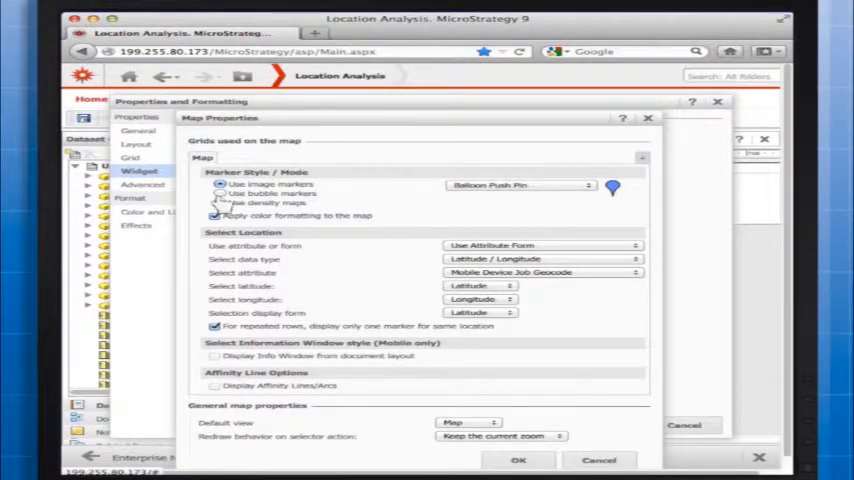
click(216, 202)
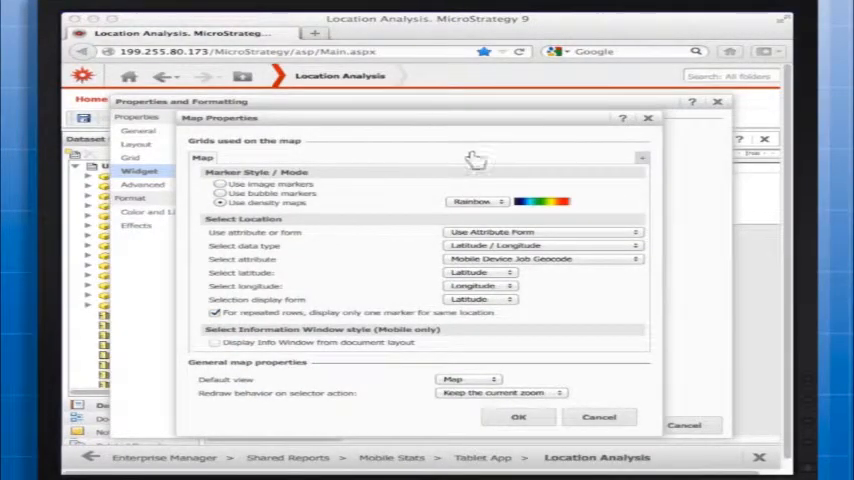
click(502, 202)
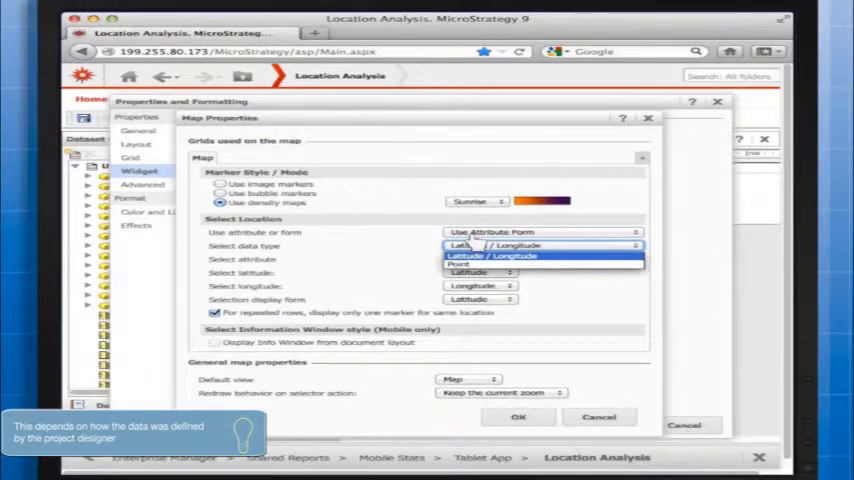
Use Latitude/Longitude location data with Latitude and Longitude forms, displayed by Latitude
click(540, 256)
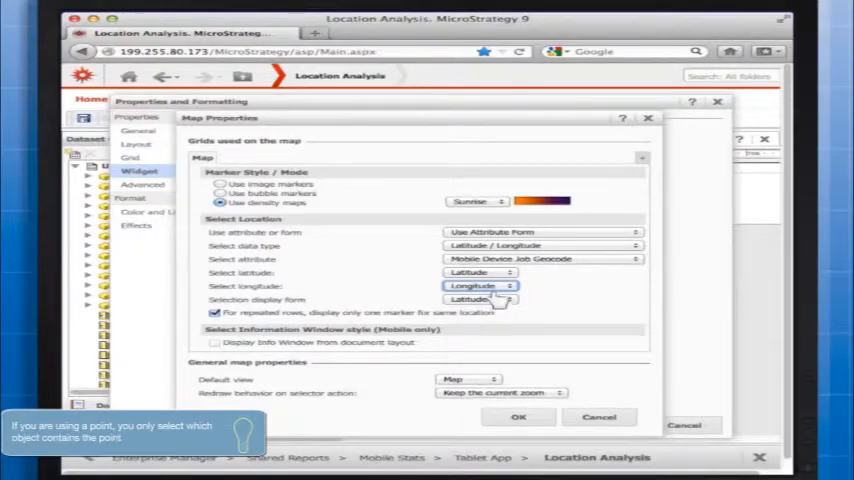
click(482, 300)
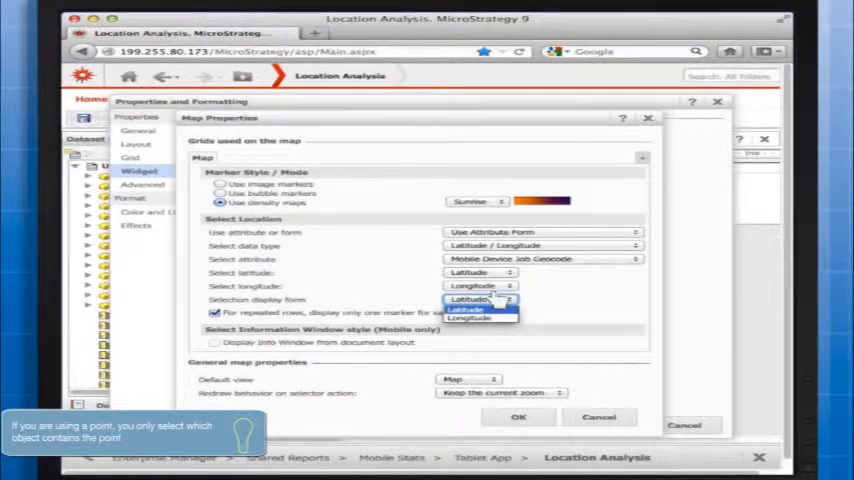
click(470, 308)
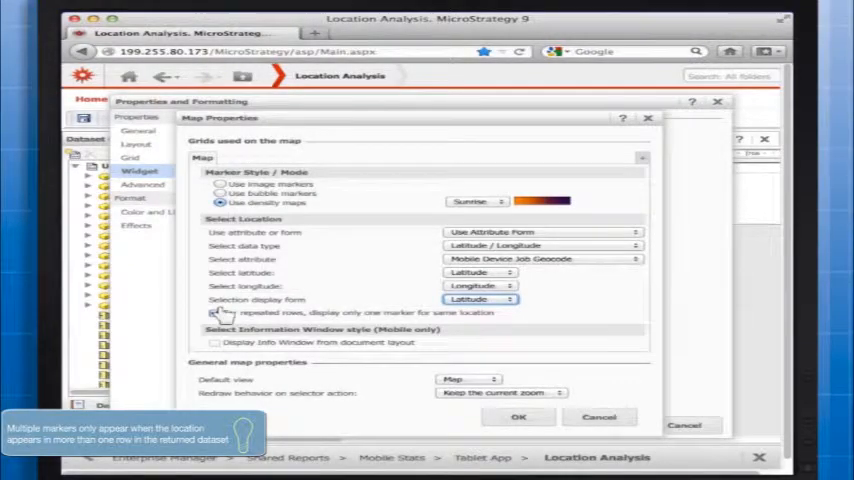
click(214, 312)
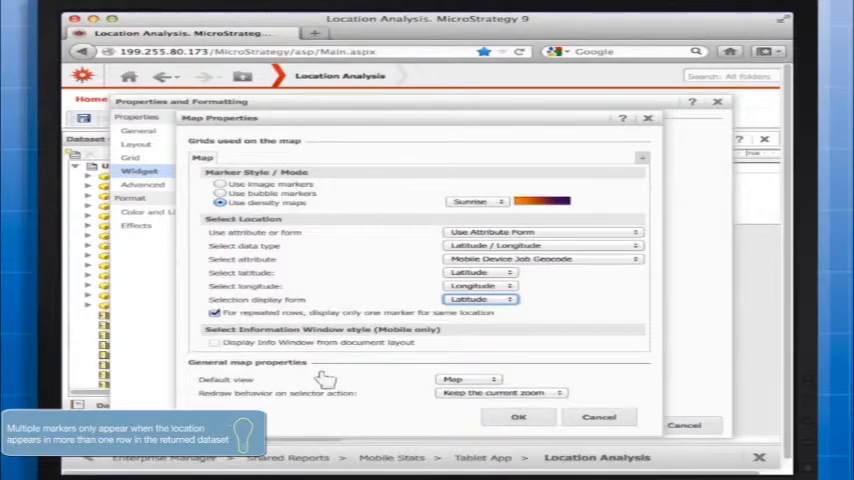